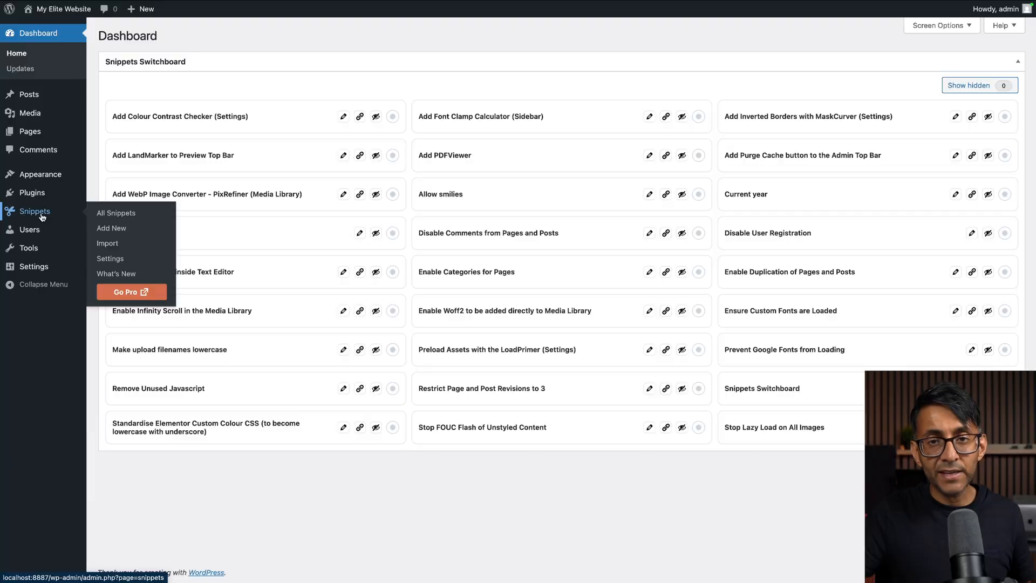
Step: Visit the Snippets Import page and the All Snippets list, then return to the Dashboard
left_click(107, 242)
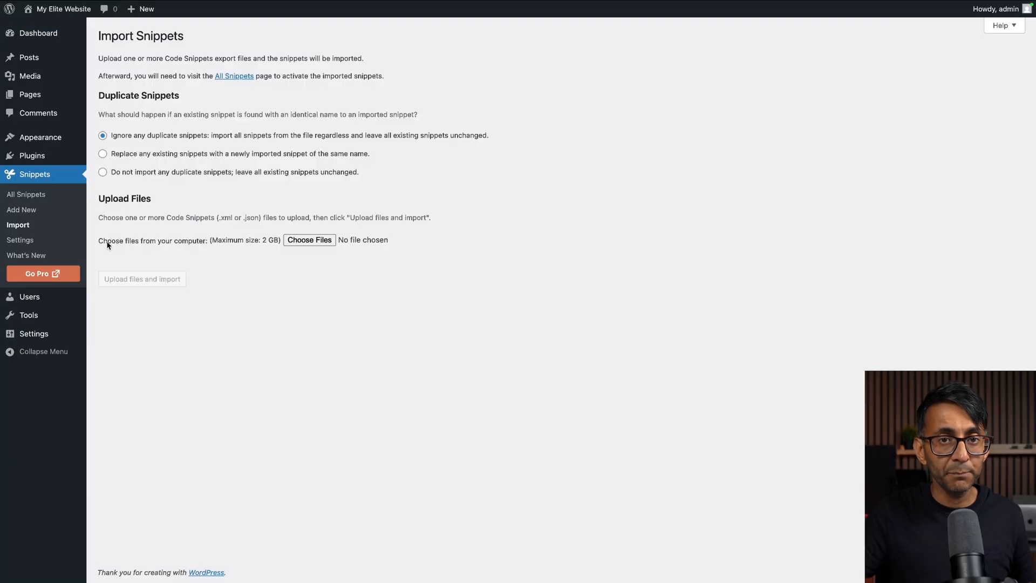
left_click(309, 240)
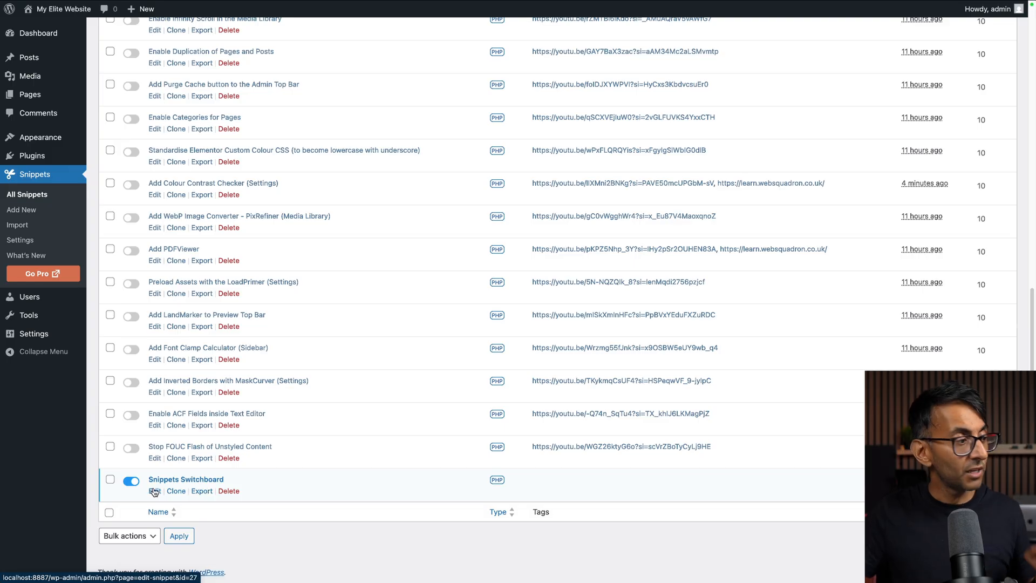
left_click(38, 32)
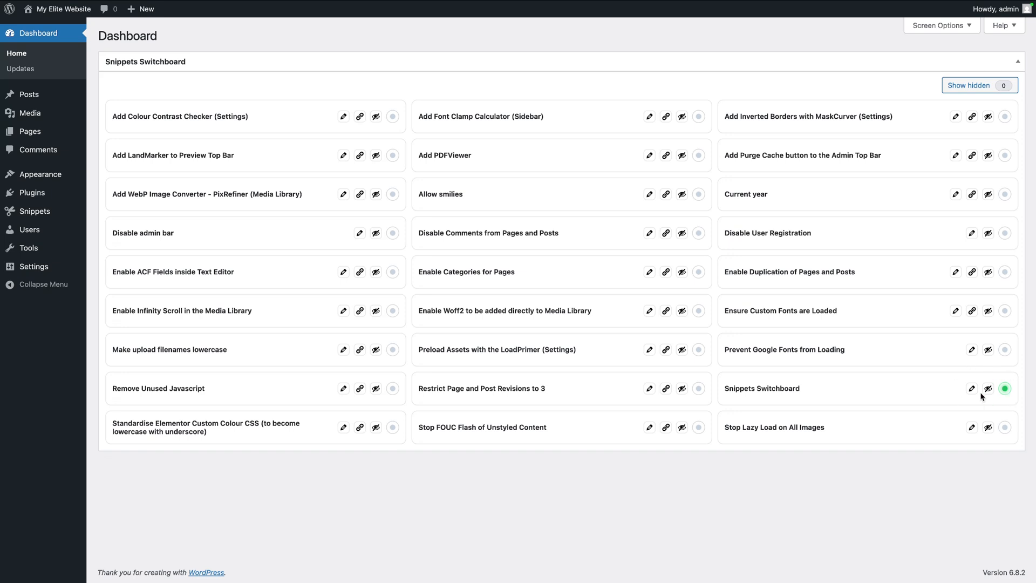
mouse_move(1009, 395)
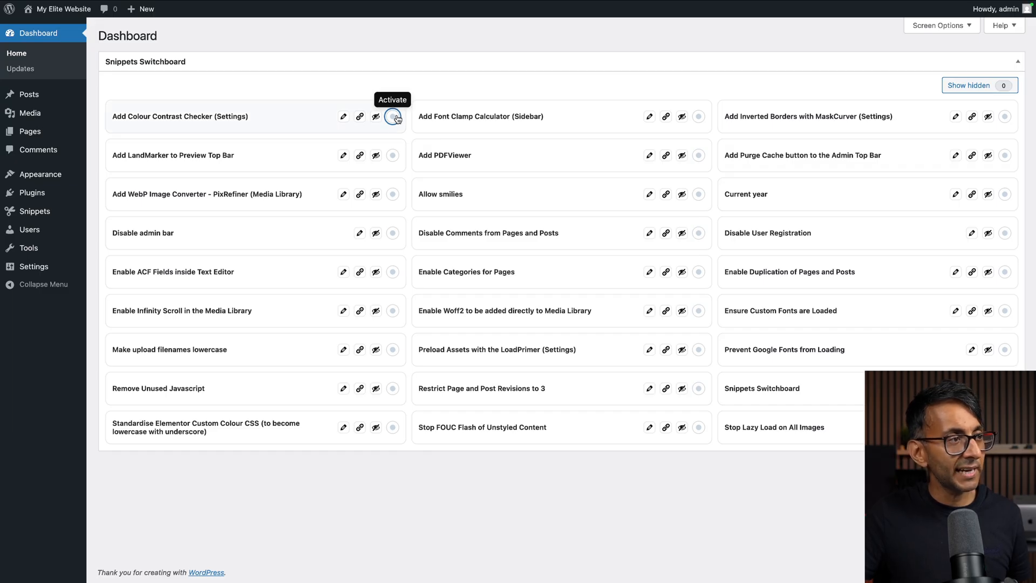
Step: Activate Add Colour Contrast Checker and Add Font Clamp Calculator from the switchboard, then list all snippets
left_click(392, 116)
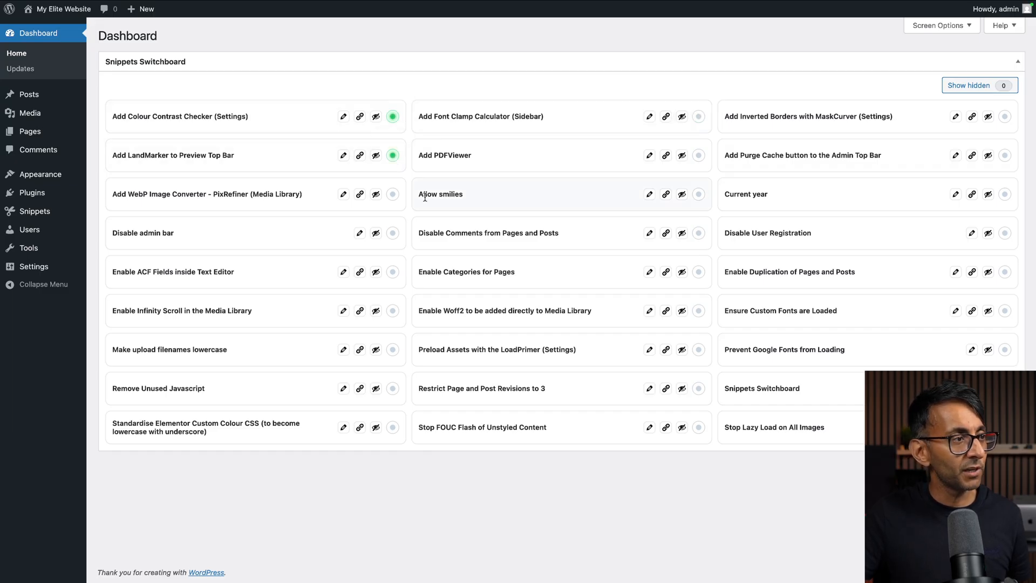
left_click(393, 193)
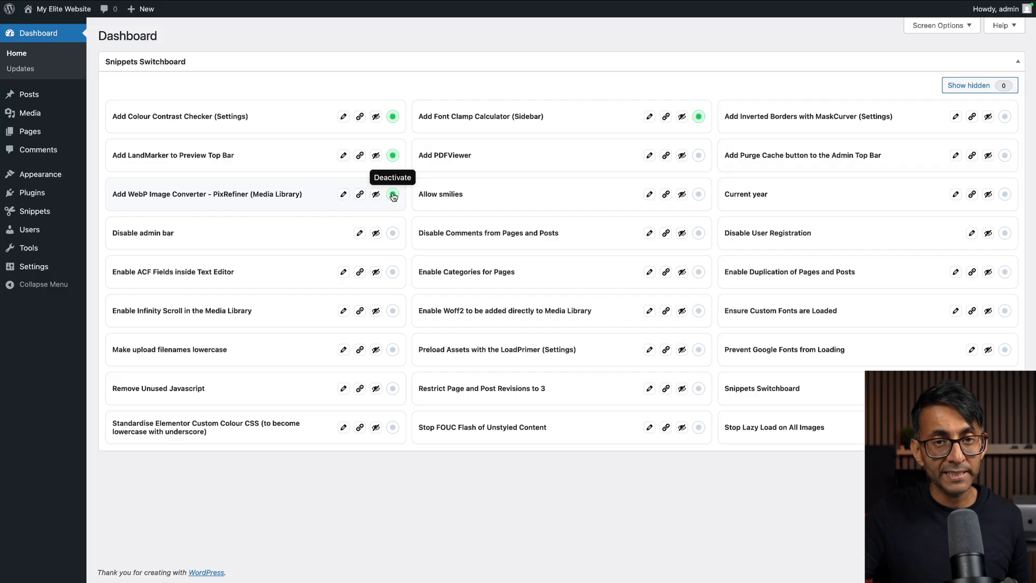
left_click(35, 211)
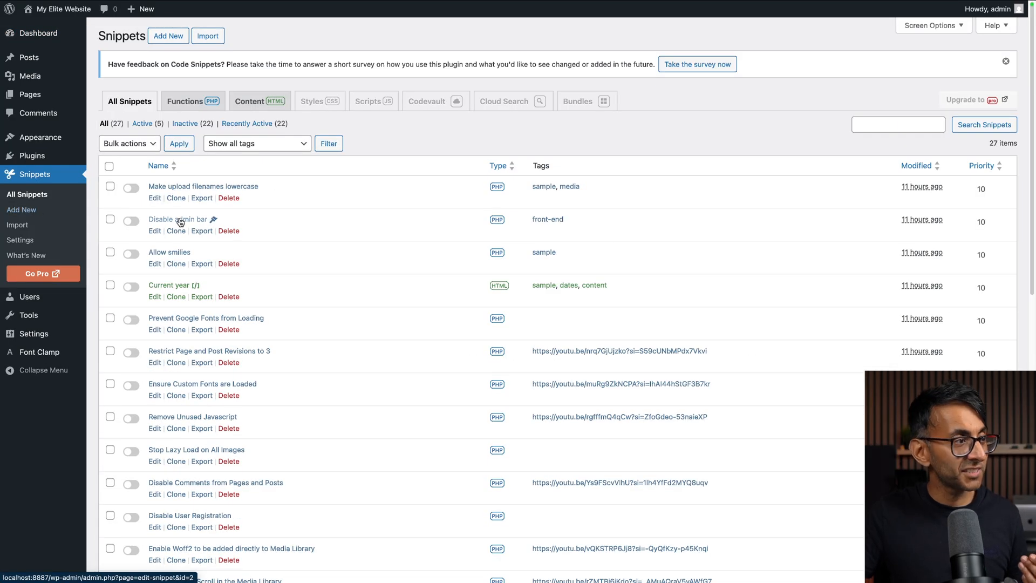
Step: Deactivate the WebP Image Converter snippet in the list and go back to the Dashboard
scroll("down", 3)
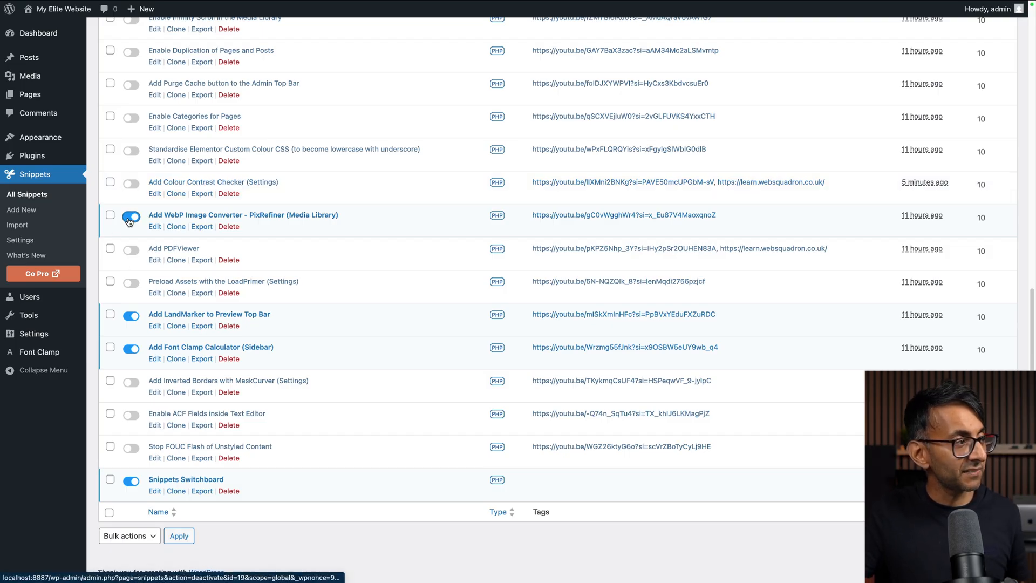
left_click(130, 217)
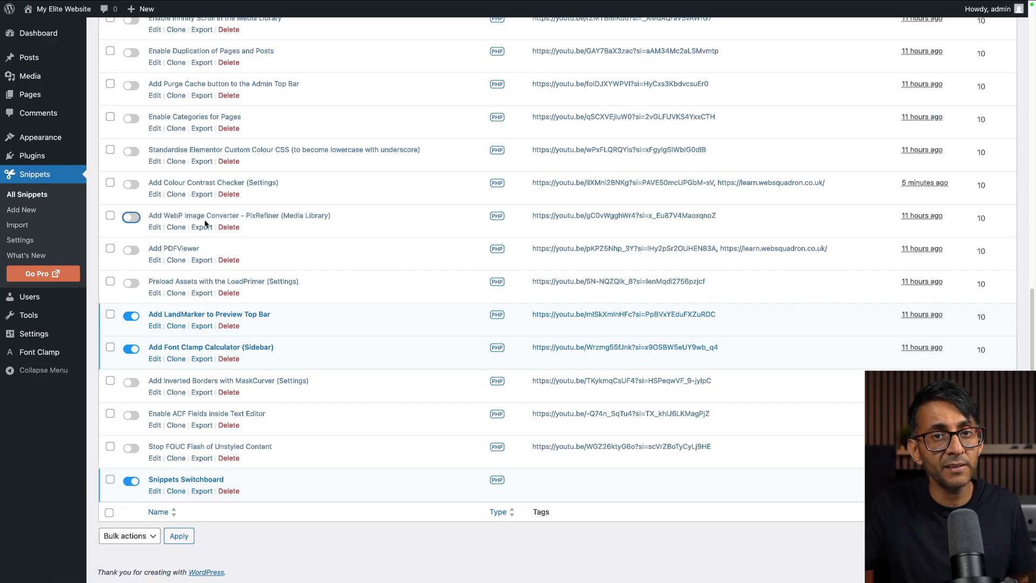
left_click(38, 33)
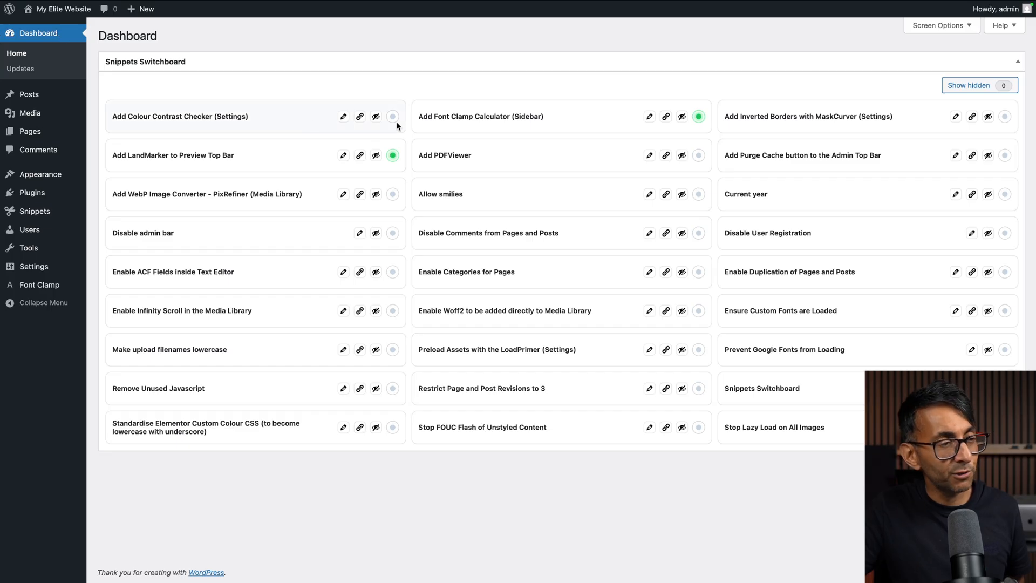
mouse_move(377, 195)
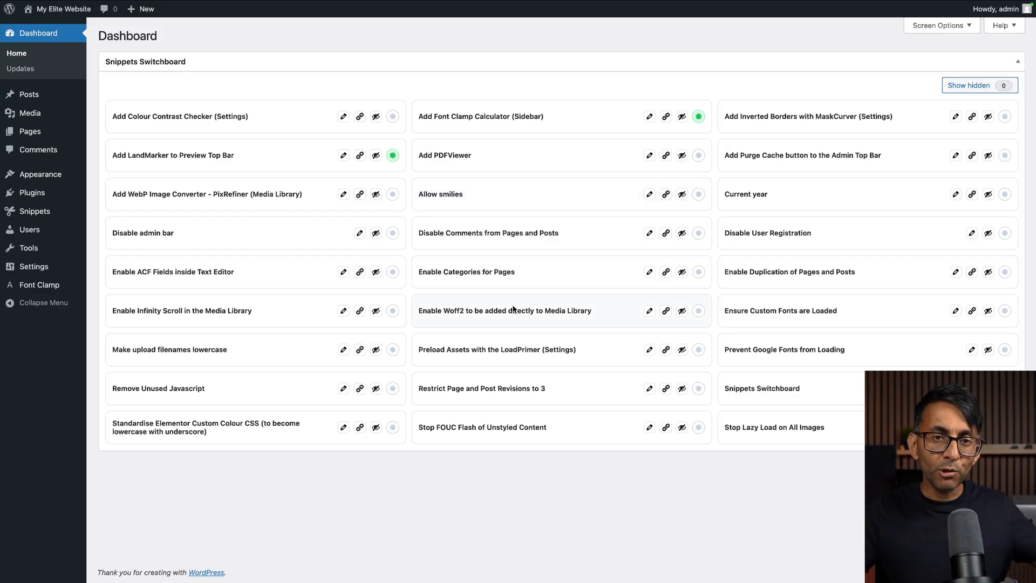
mouse_move(303, 261)
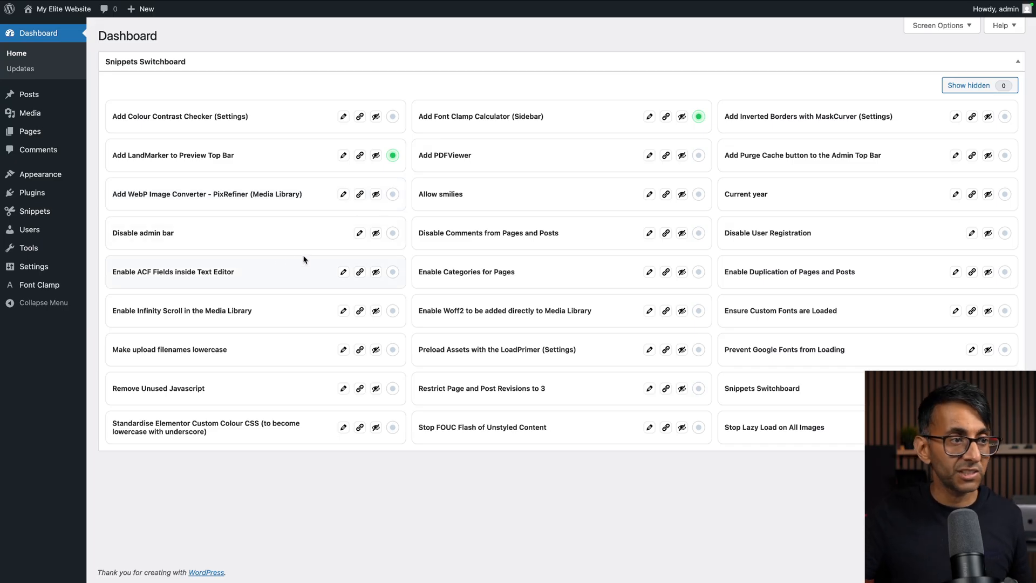
mouse_move(683, 194)
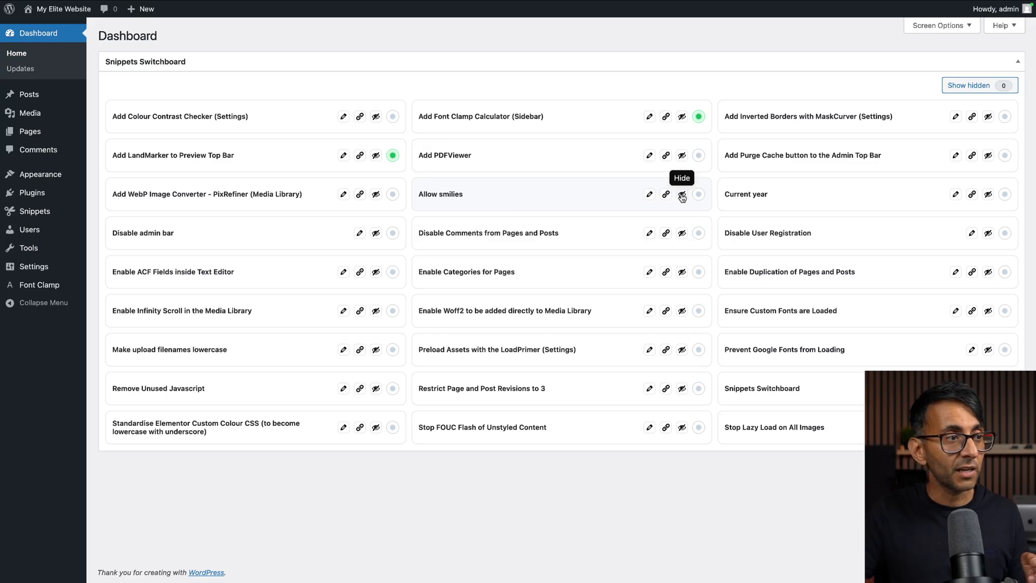
Step: Hide Allow smilies and Make upload filenames lowercase from the switchboard
left_click(682, 195)
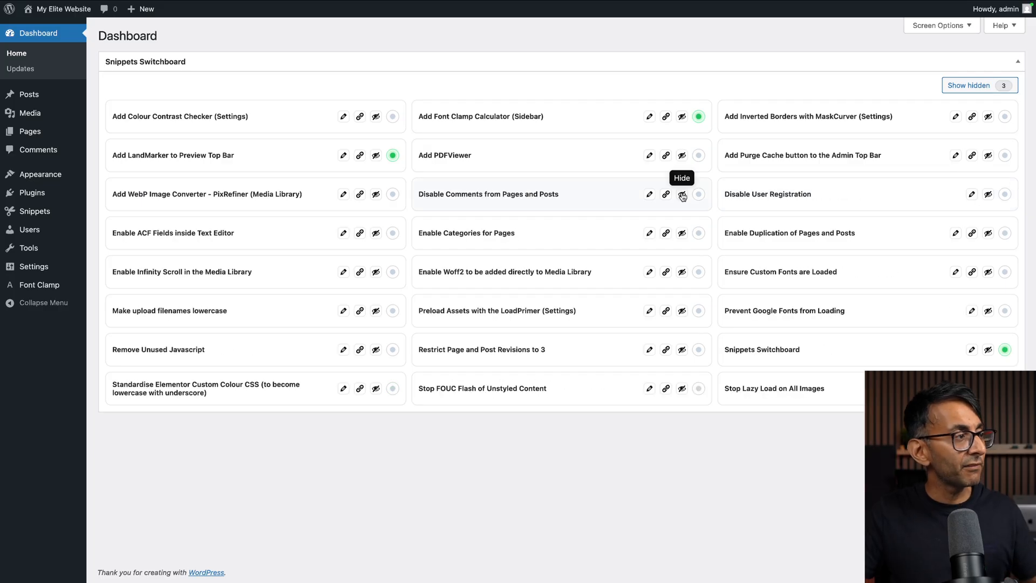
mouse_move(376, 311)
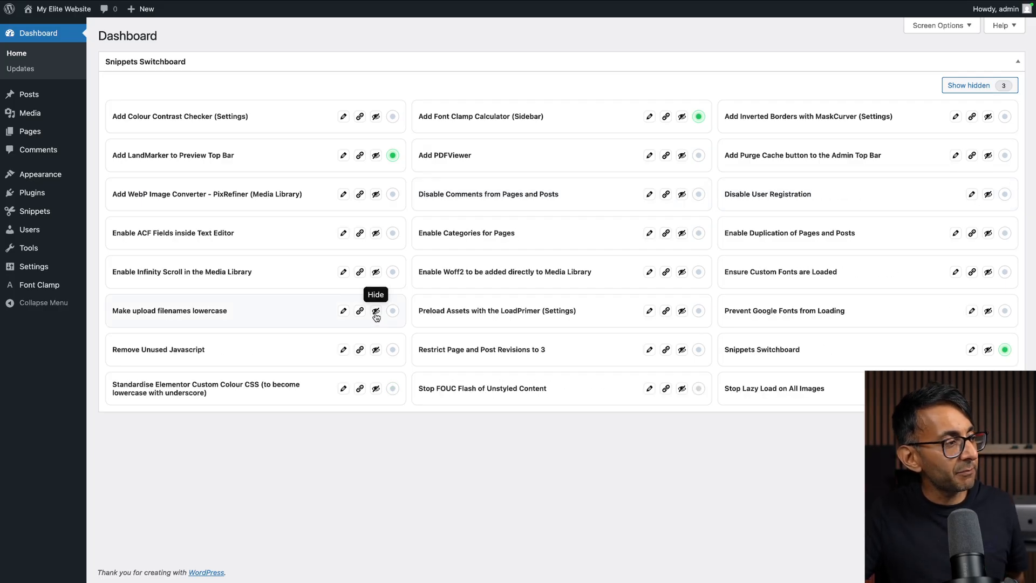
left_click(375, 311)
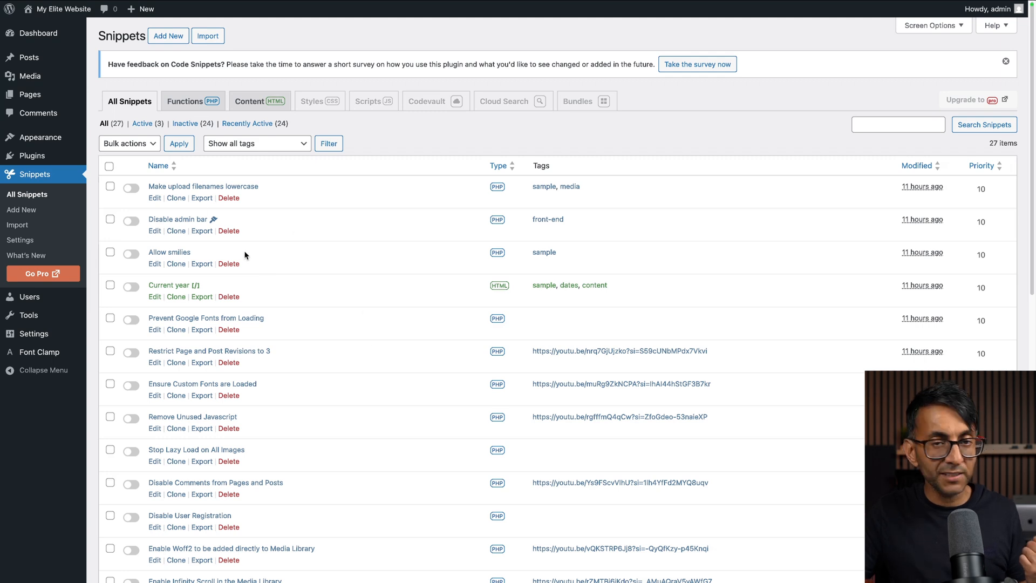
mouse_move(228, 264)
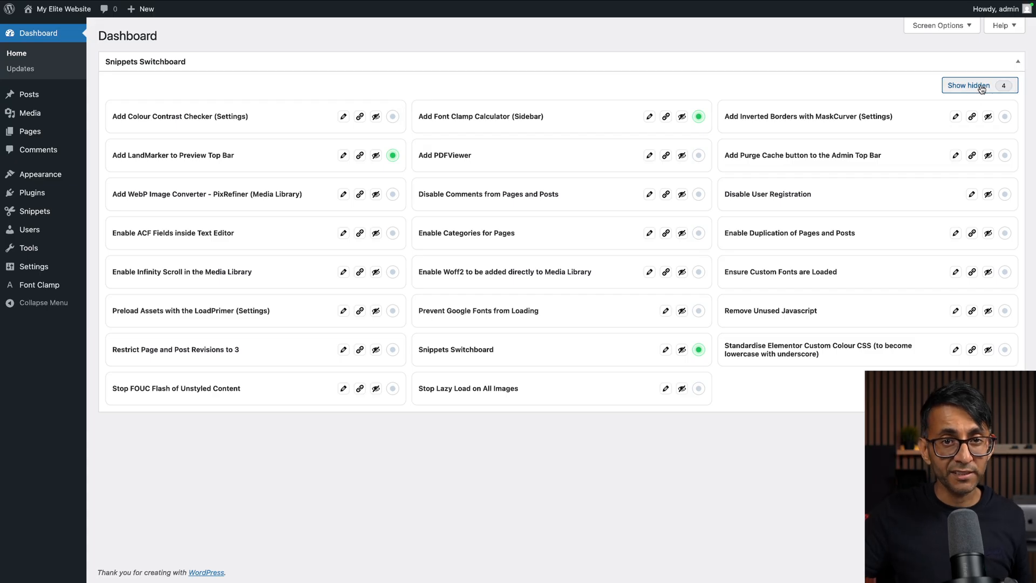
Step: Reveal the hidden snippets, unhide Allow smilies, and close the hidden list
left_click(969, 86)
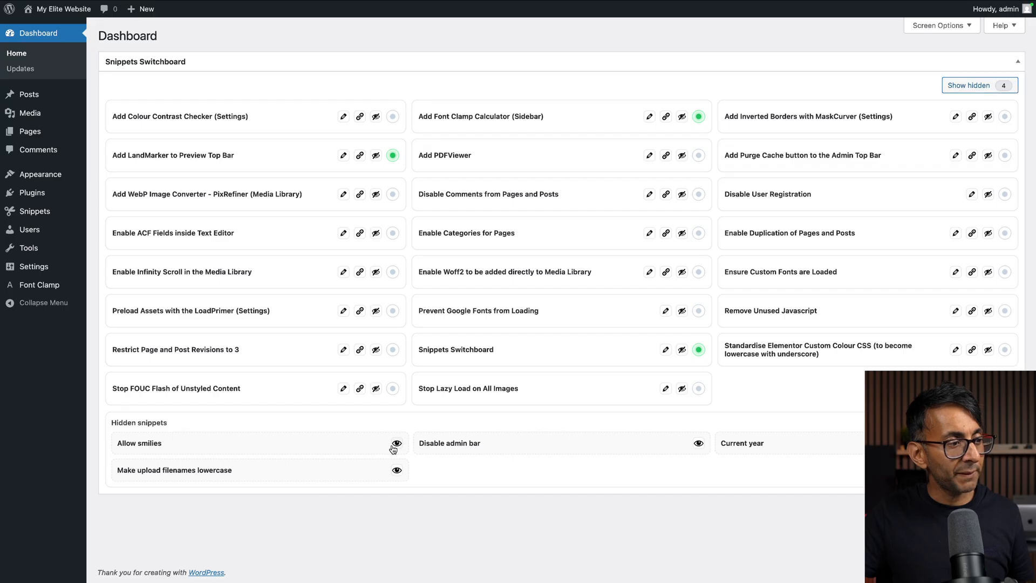
left_click(397, 442)
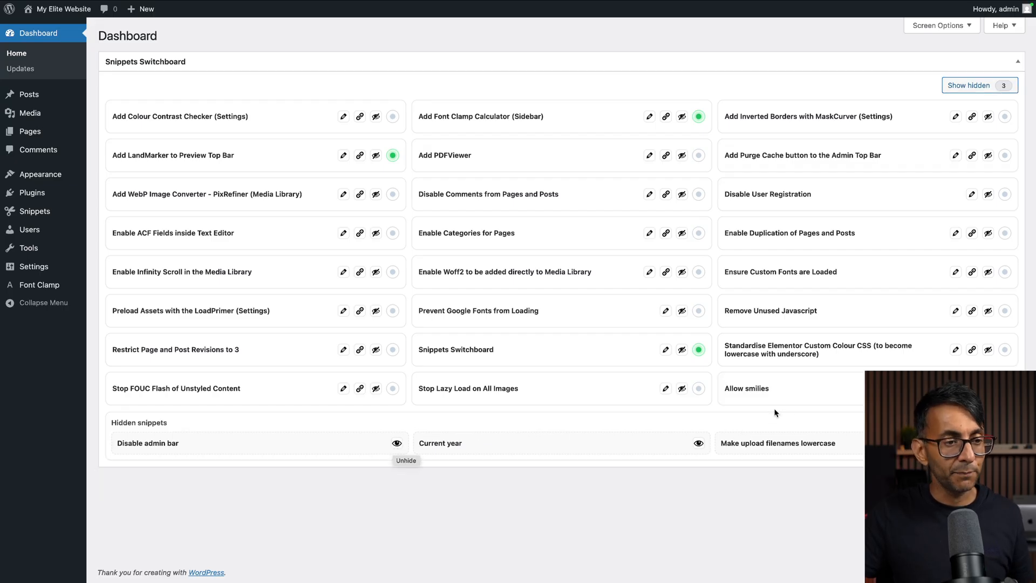
left_click(980, 85)
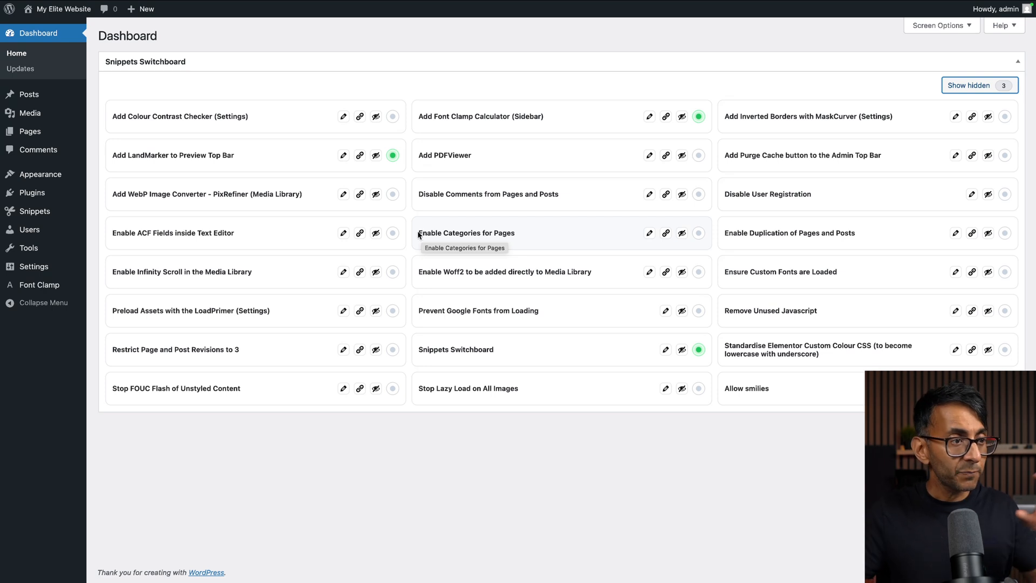
mouse_move(648, 456)
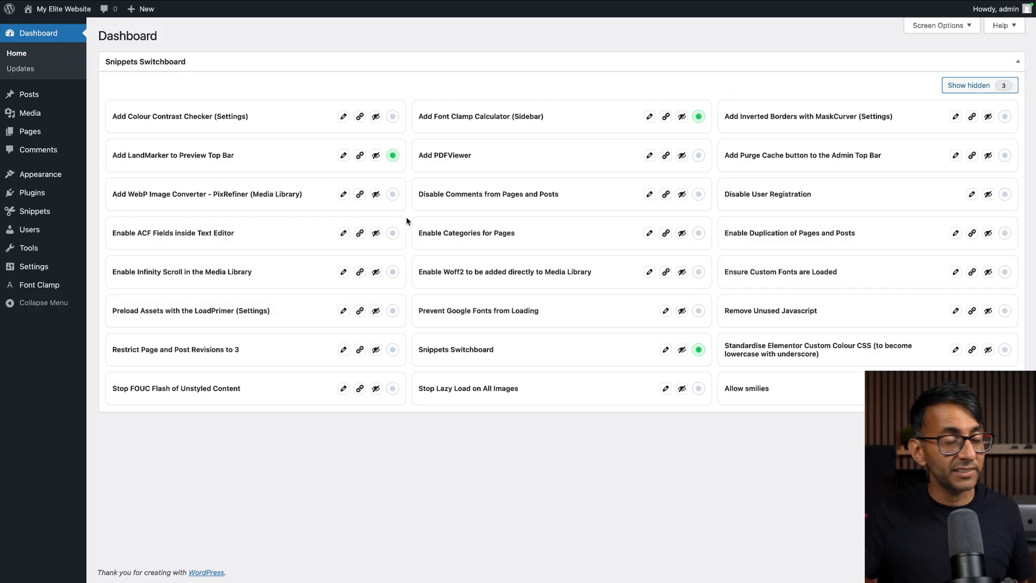
mouse_move(344, 194)
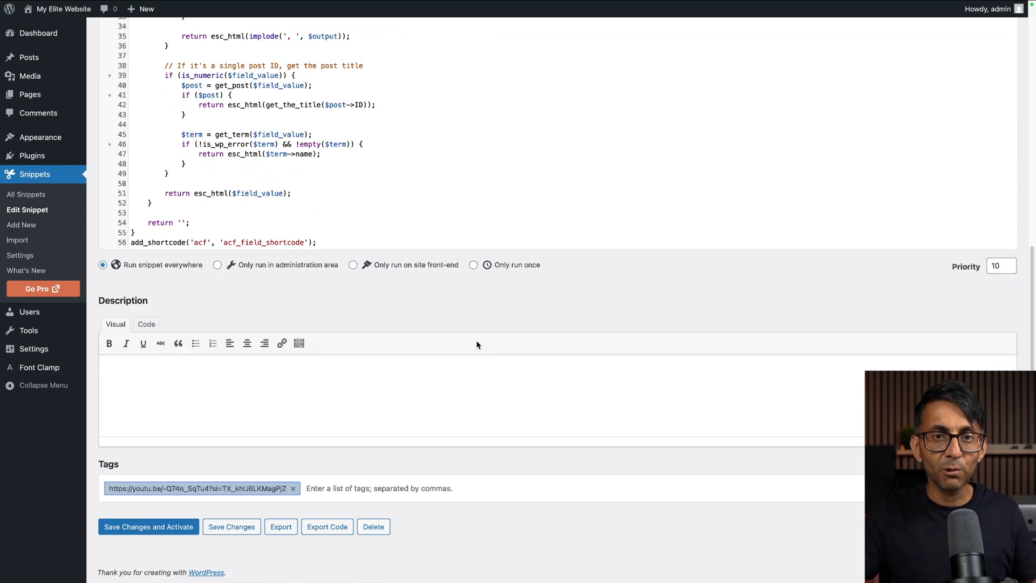
mouse_move(248, 499)
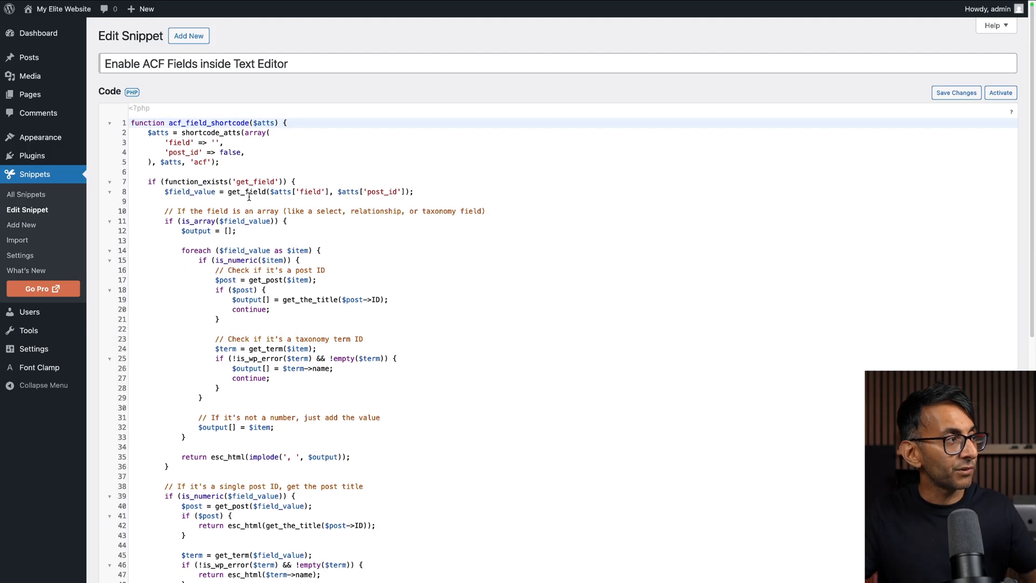
mouse_move(329, 303)
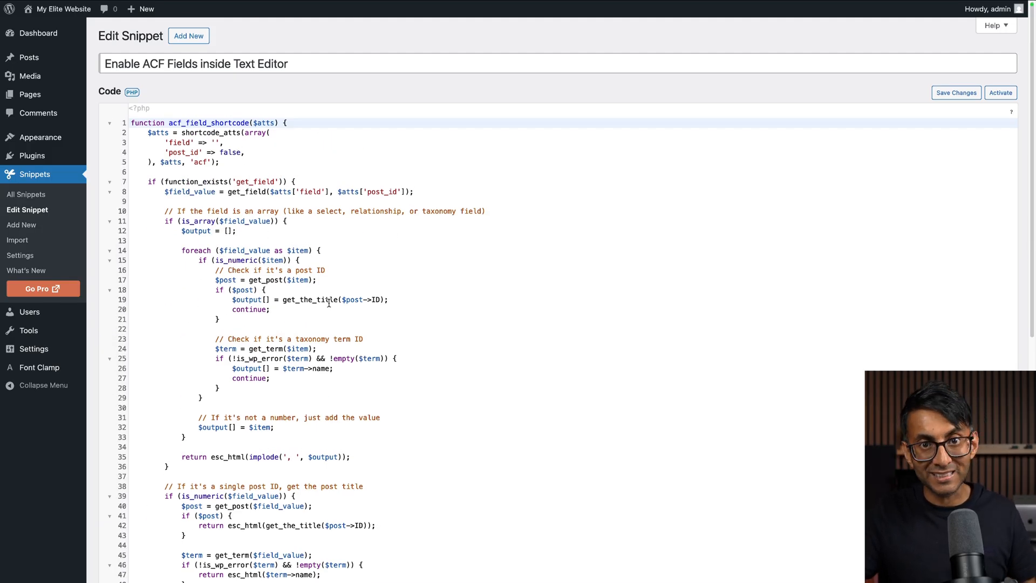
Step: Scroll through the Enable ACF Fields snippet's edit page, then return to the Dashboard
scroll("down", 3)
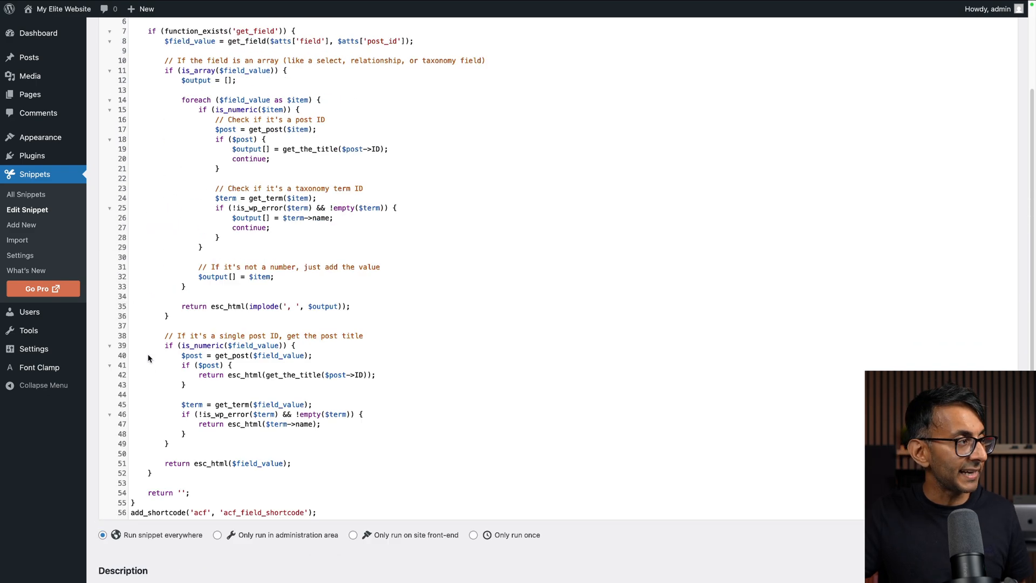
left_click(37, 33)
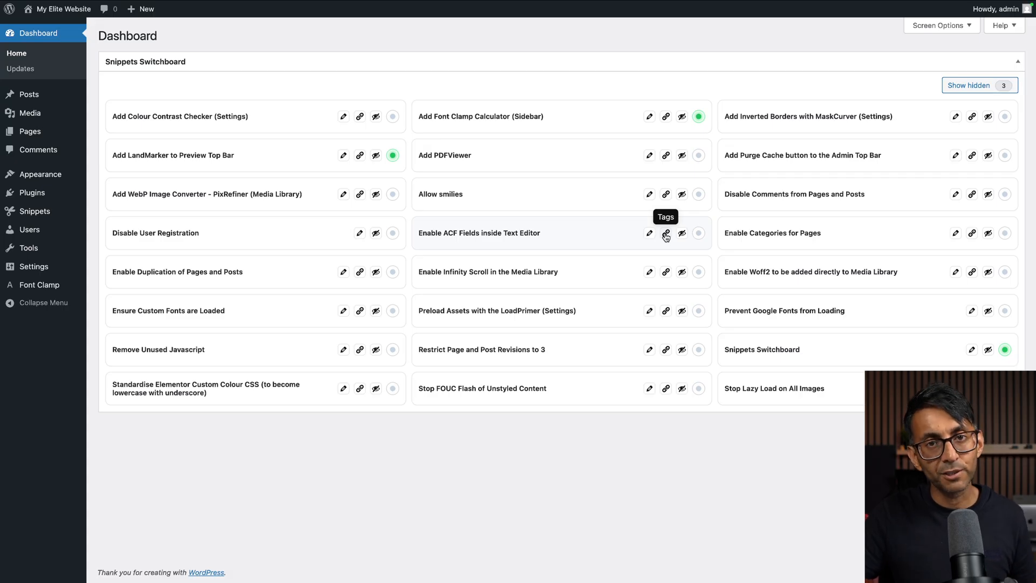
Step: View tagged links for Enable ACF Fields, Add Colour Contrast Checker and Enable Infinity Scroll
left_click(666, 233)
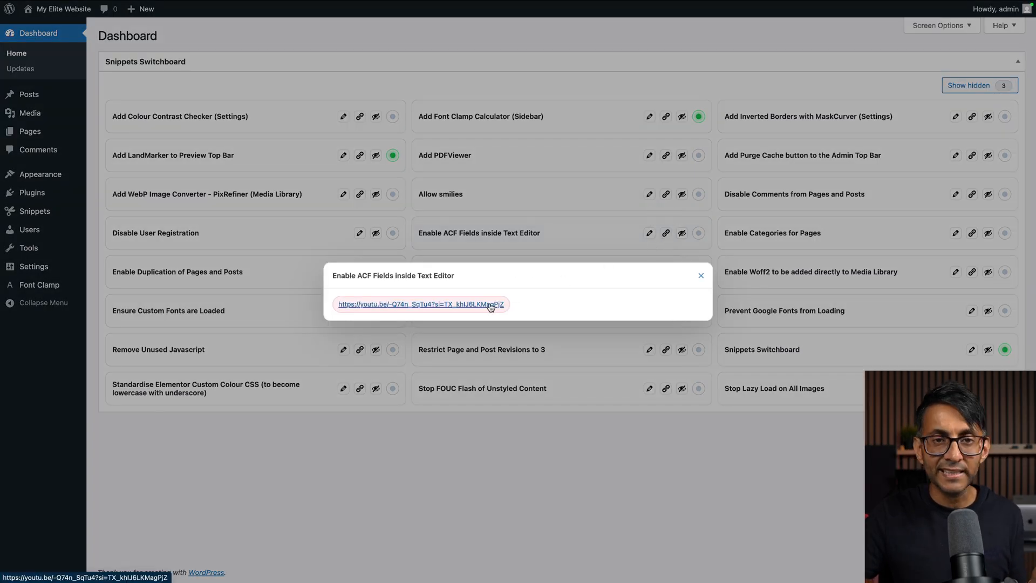
left_click(421, 304)
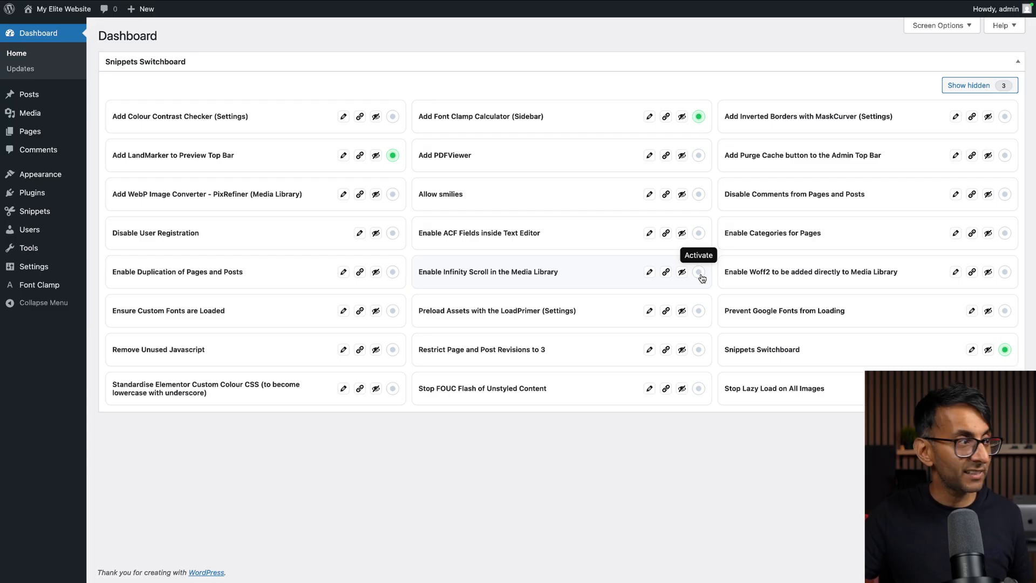
mouse_move(360, 118)
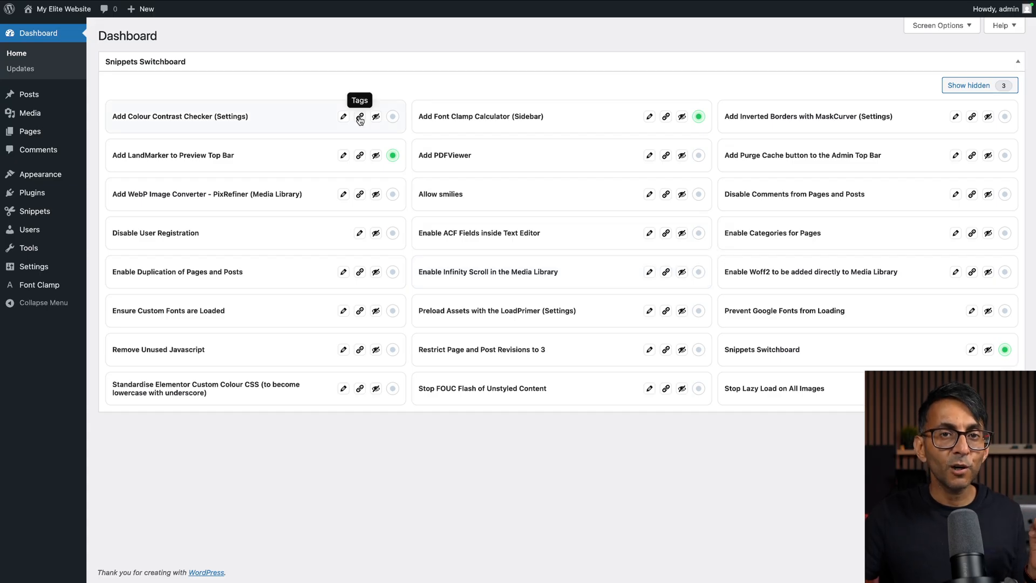
left_click(359, 116)
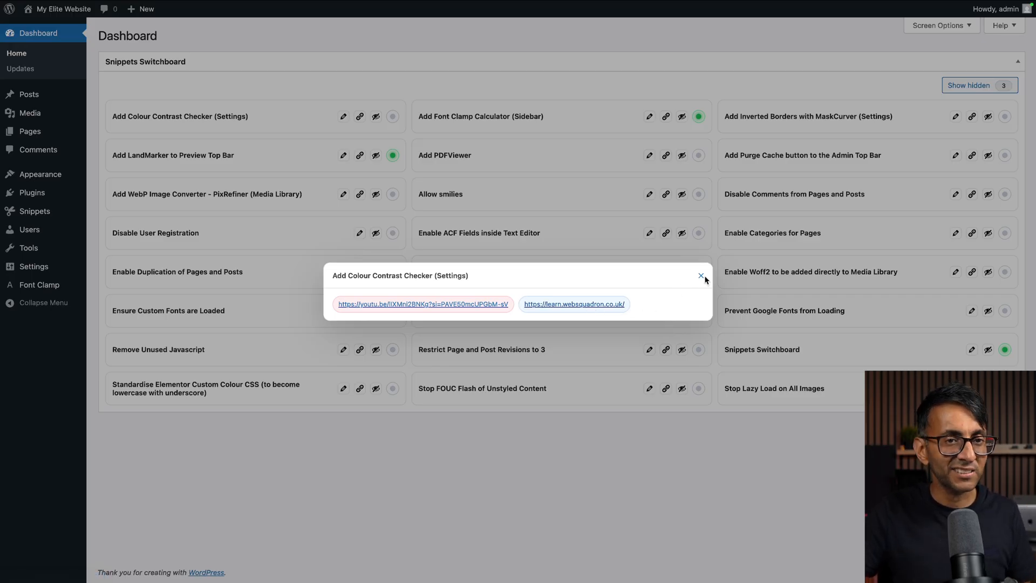
left_click(701, 276)
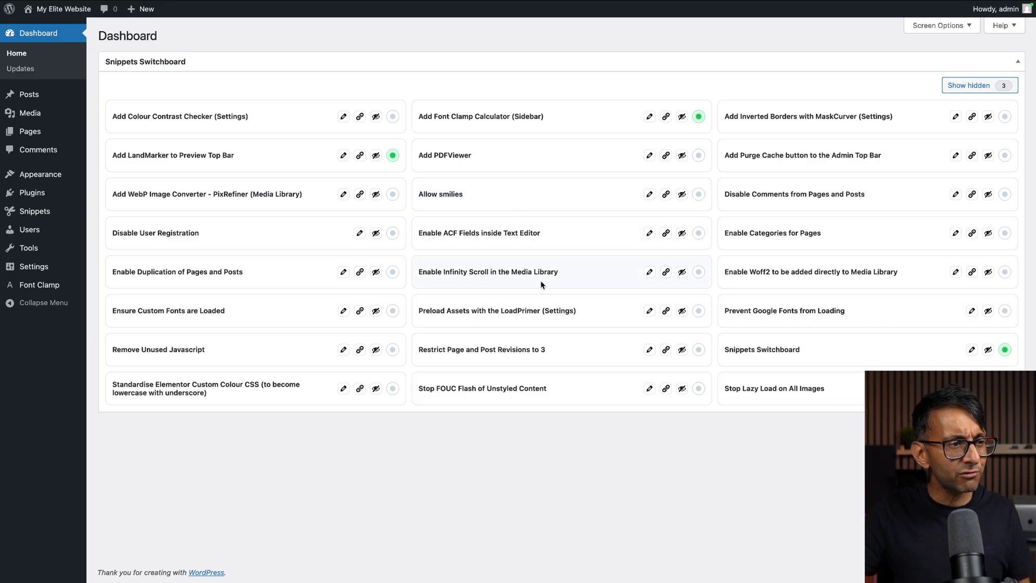
left_click(666, 271)
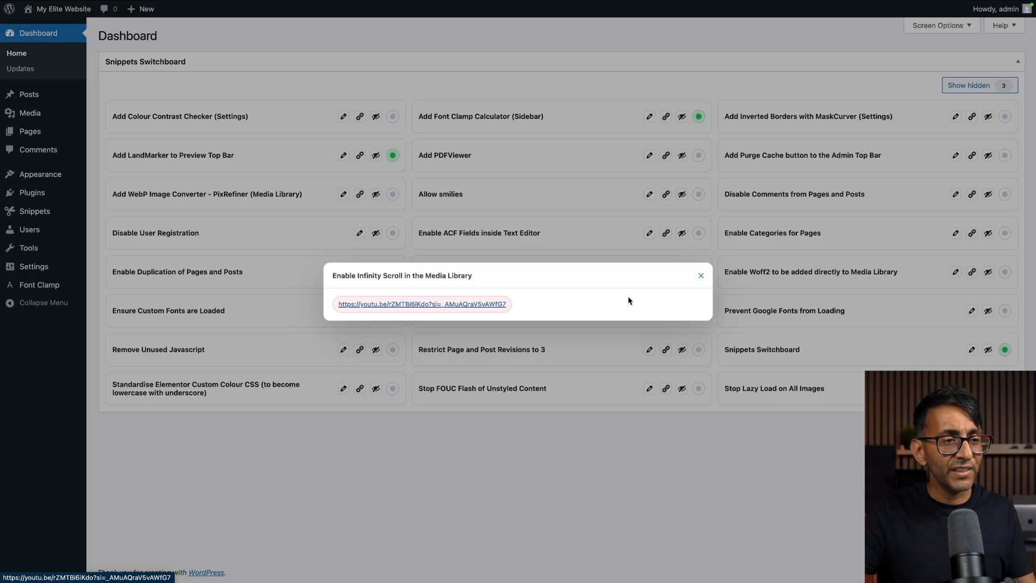
left_click(701, 276)
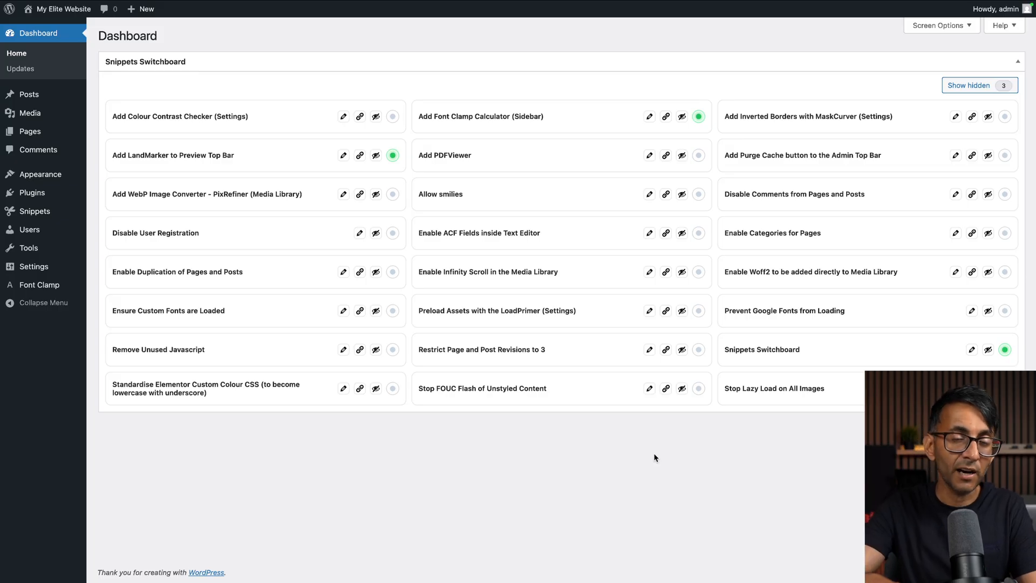
mouse_move(595, 432)
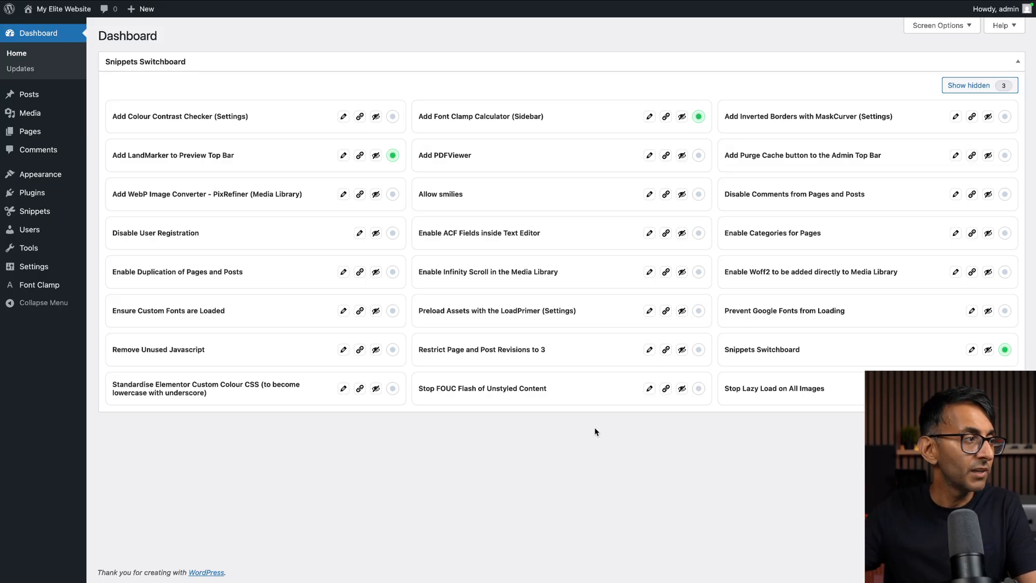
Step: Open All Snippets, filter to Active (3), then show All (27) again
left_click(35, 211)
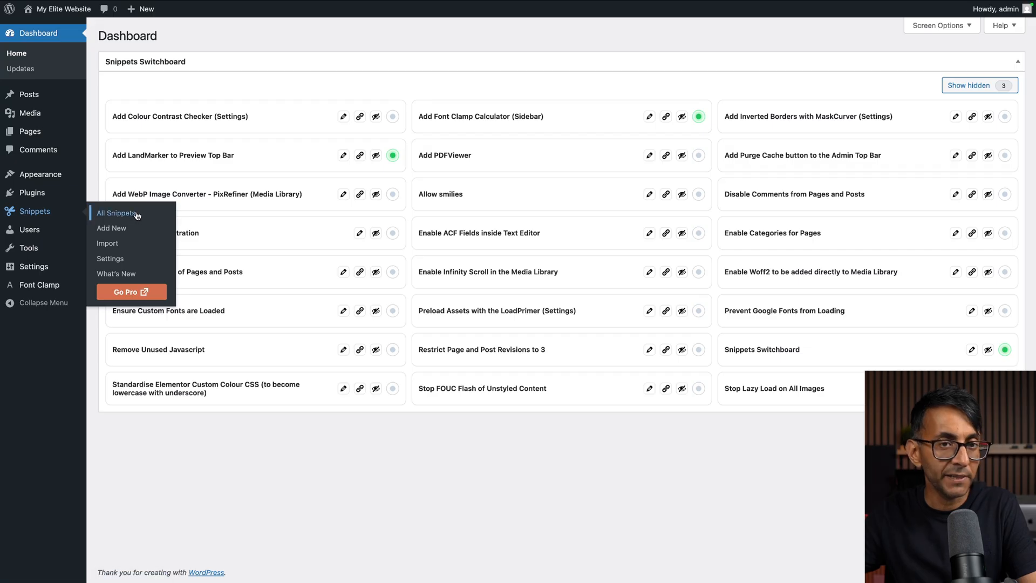
left_click(117, 213)
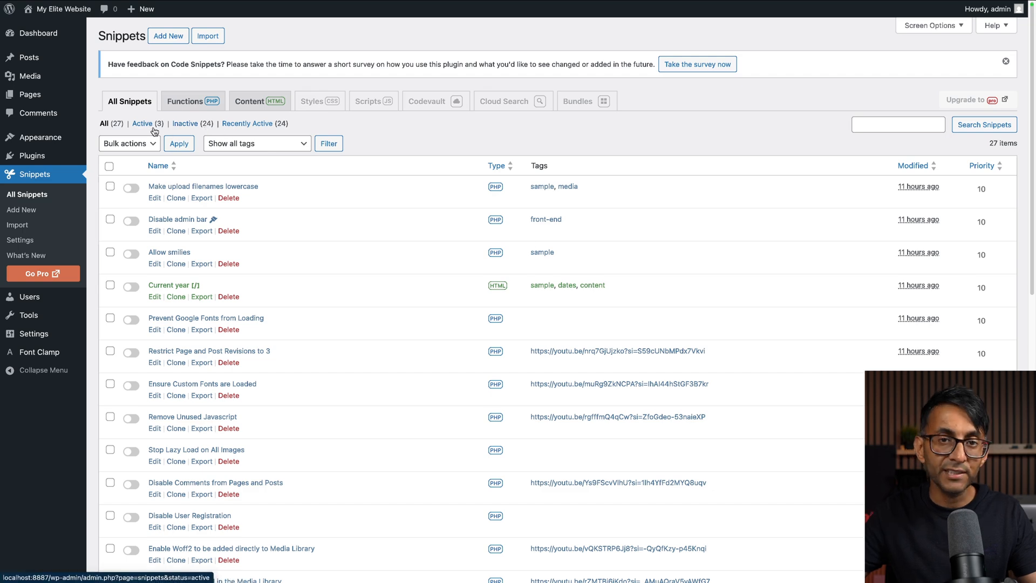
left_click(142, 123)
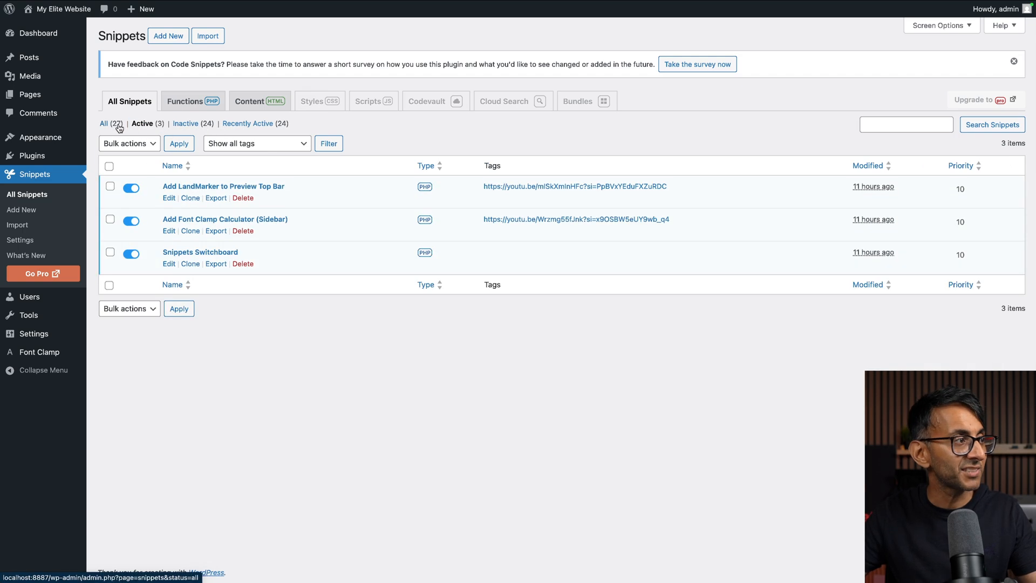
left_click(104, 123)
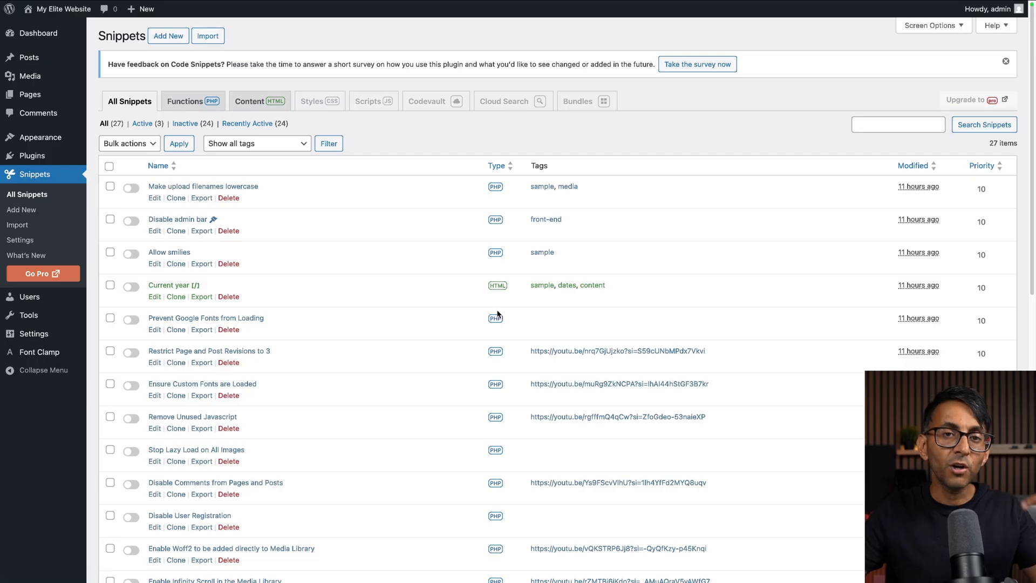
mouse_move(634, 363)
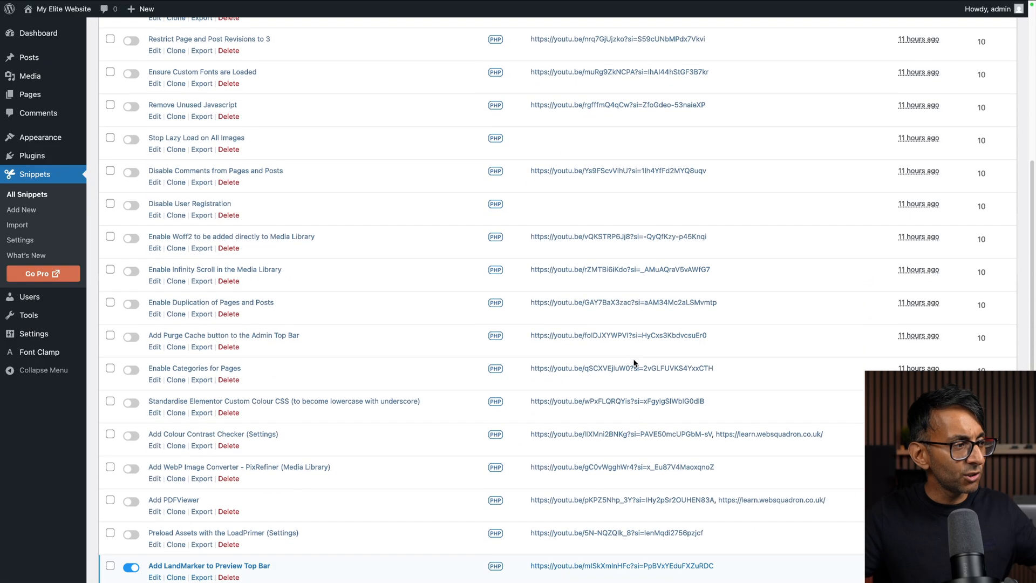
scroll("up", 3)
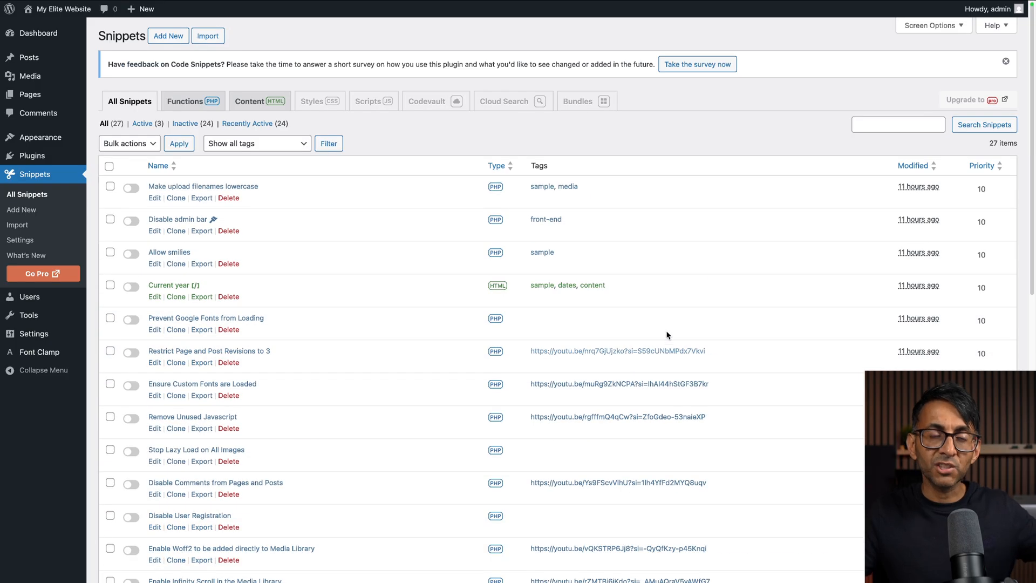